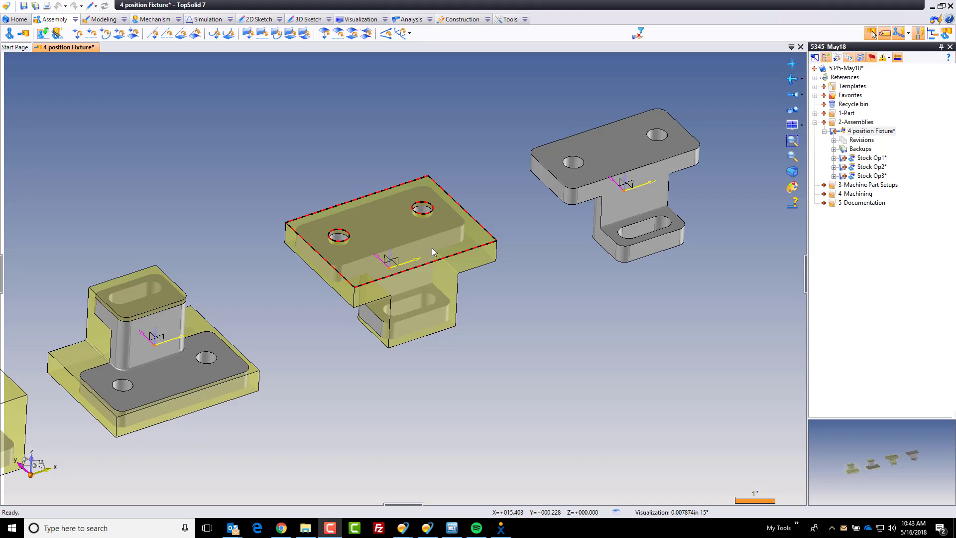
- Start in-place editing of the Stock Op3 part from its context menu in the assembly
right_click(431, 251)
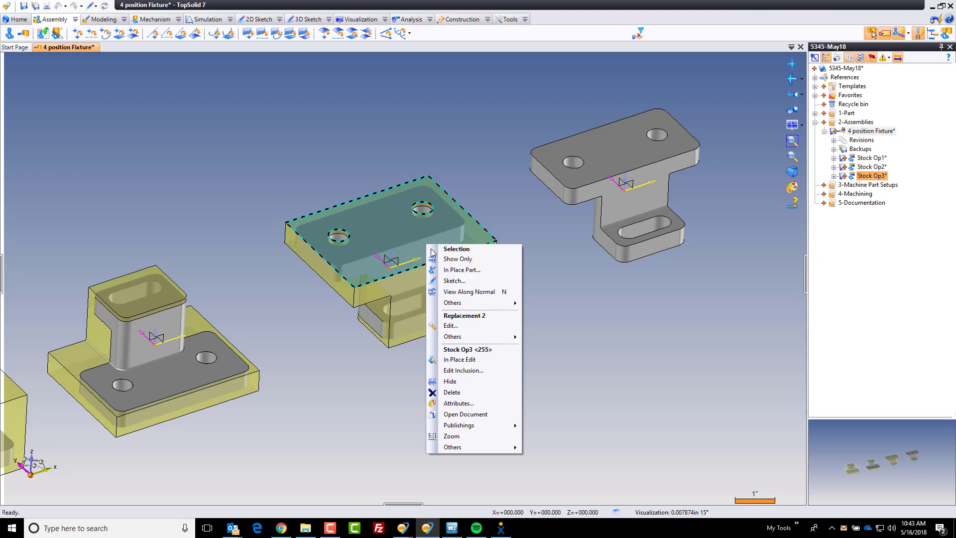
mouse_move(491, 365)
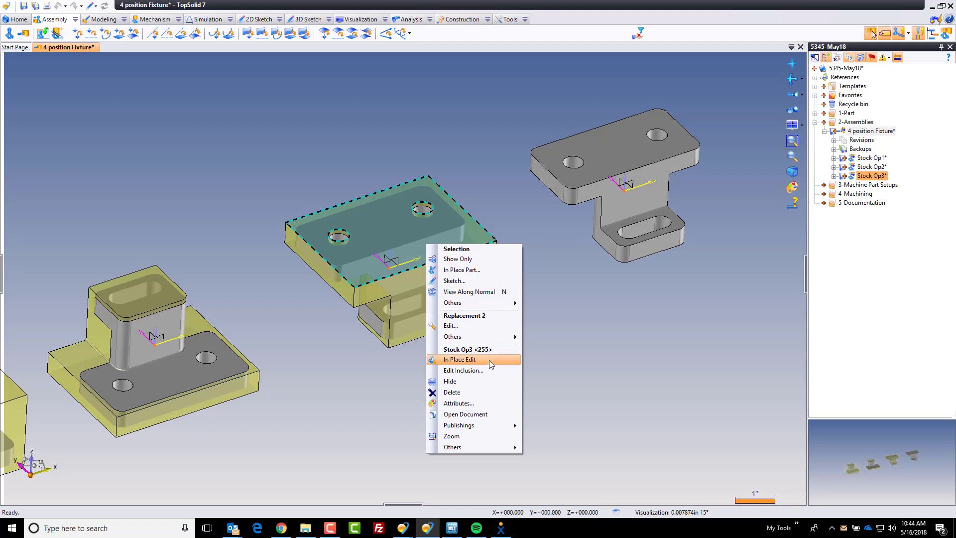
click(460, 360)
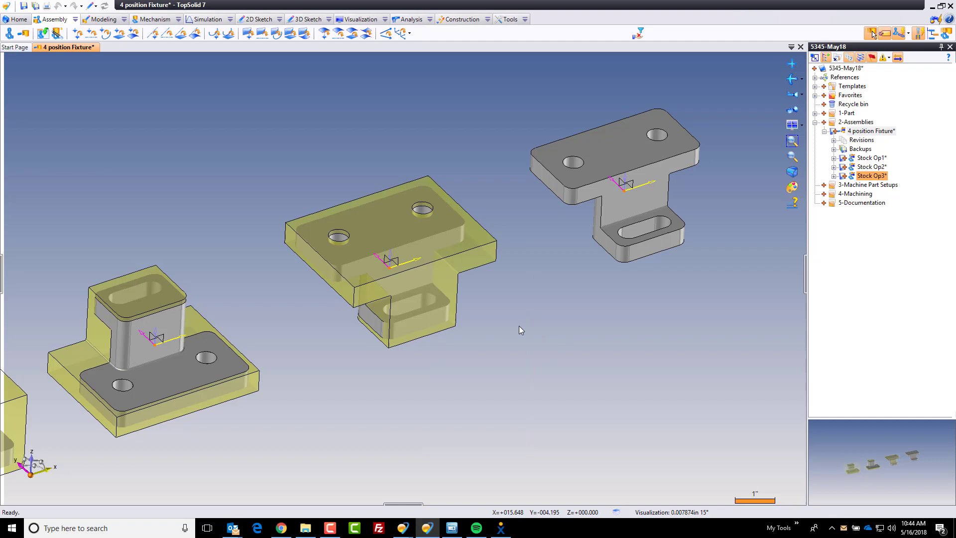
double_click(871, 175)
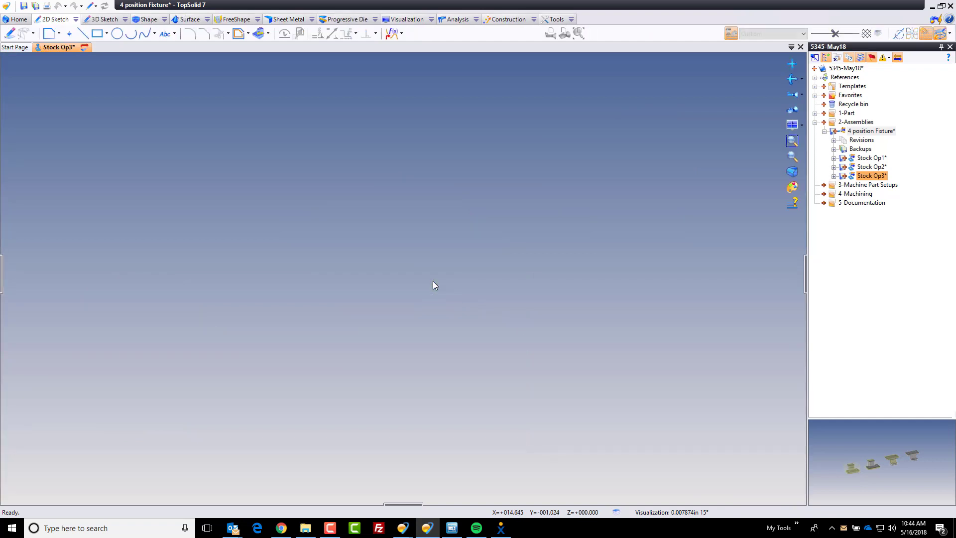
- Trim the Stock Op3 shape using the recessed pocket floor face as the trimming plane
double_click(872, 175)
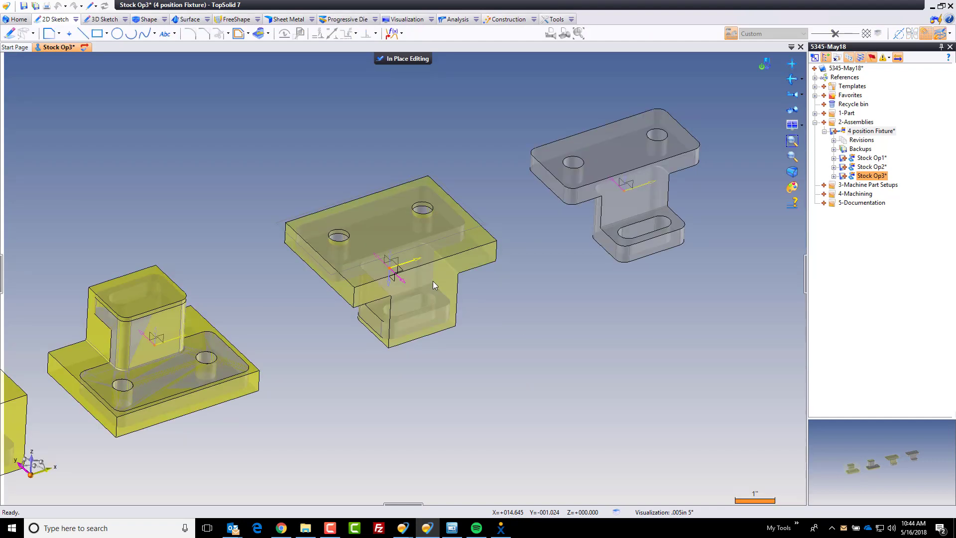
mouse_move(428, 370)
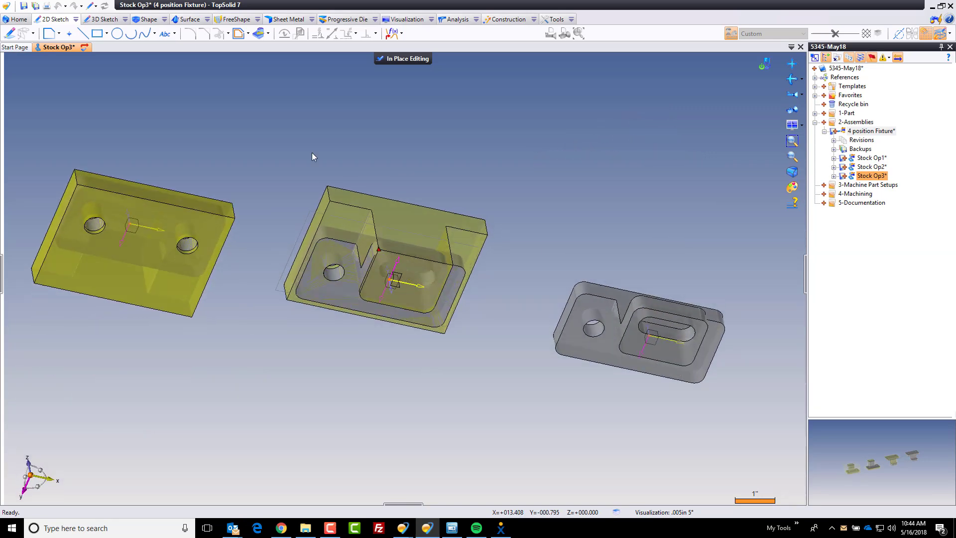
mouse_move(155, 34)
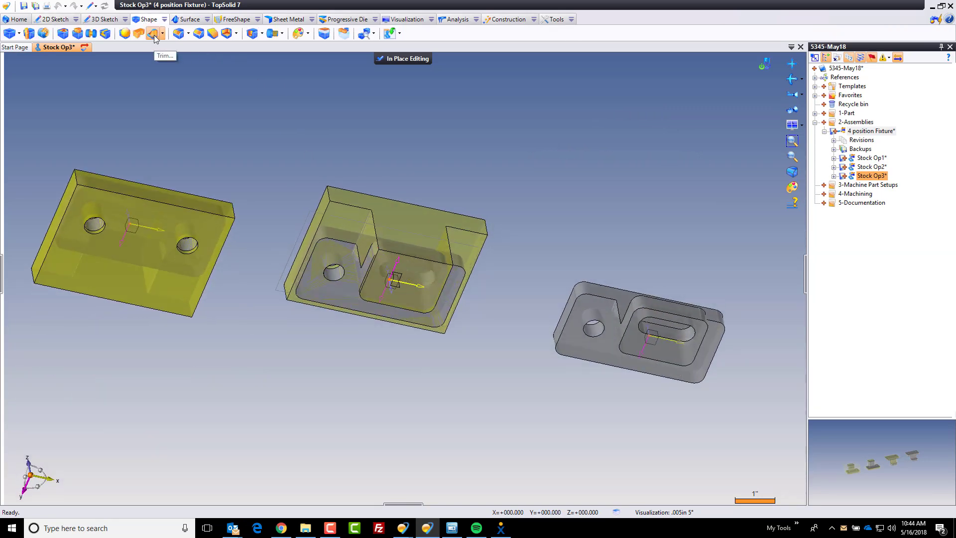
click(151, 34)
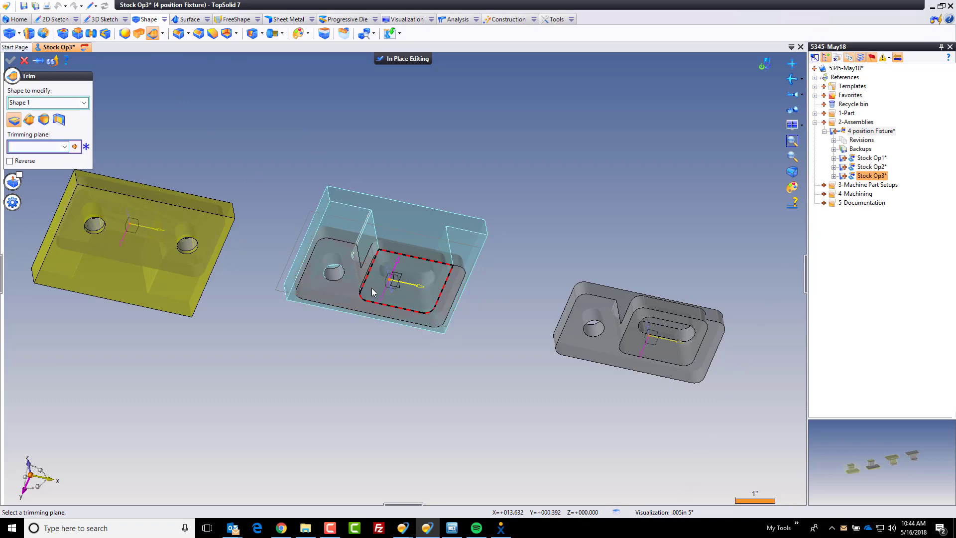
click(402, 281)
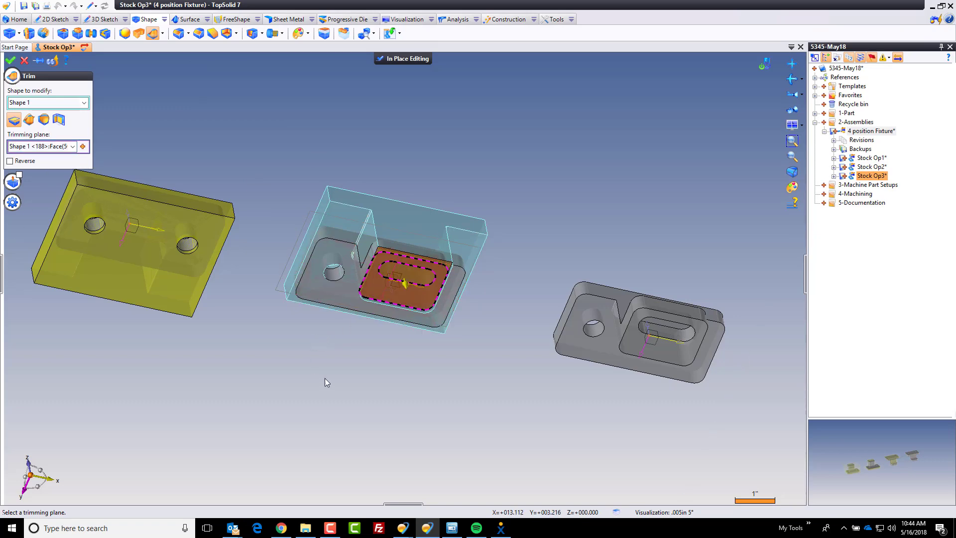
right_click(327, 383)
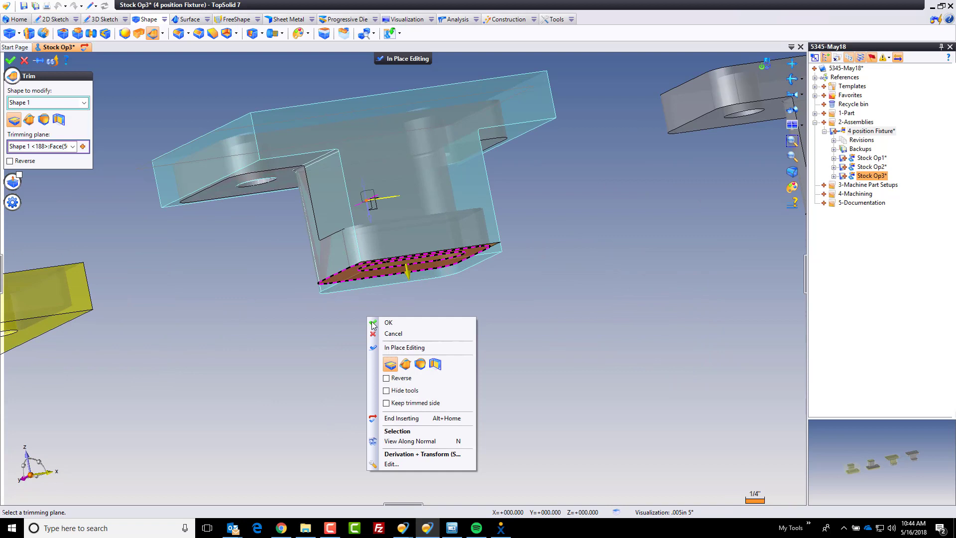
click(388, 322)
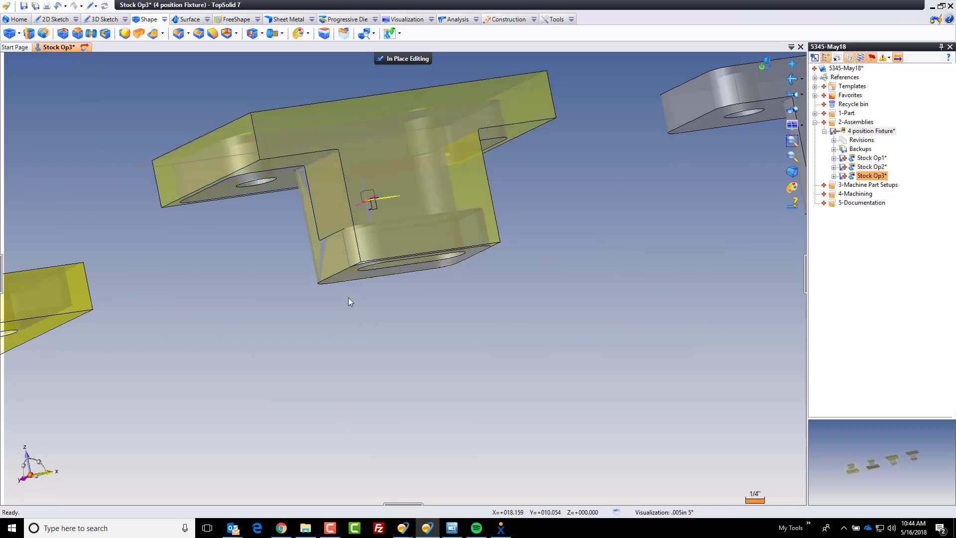
- Create Sketch 3 on the trimmed face and project the stock outline edge into it
right_click(350, 278)
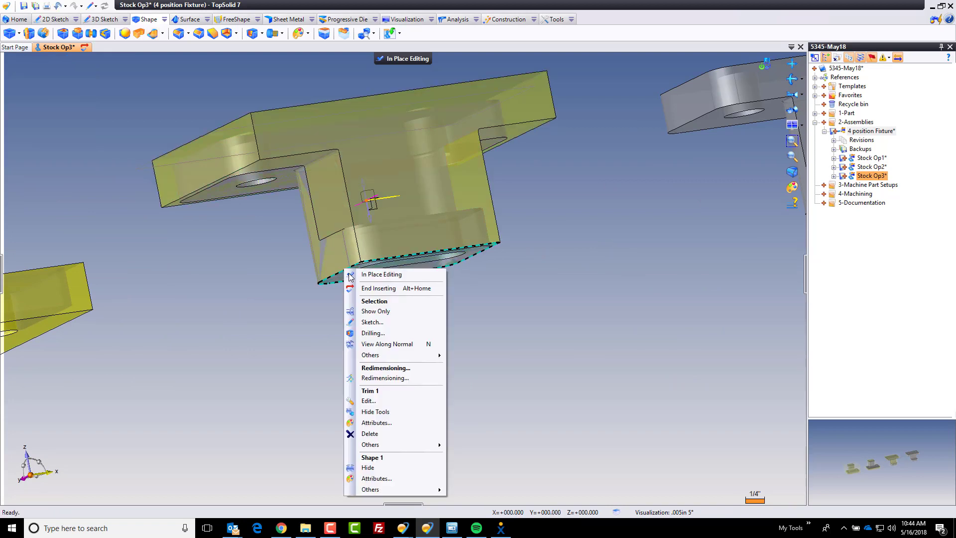
click(371, 322)
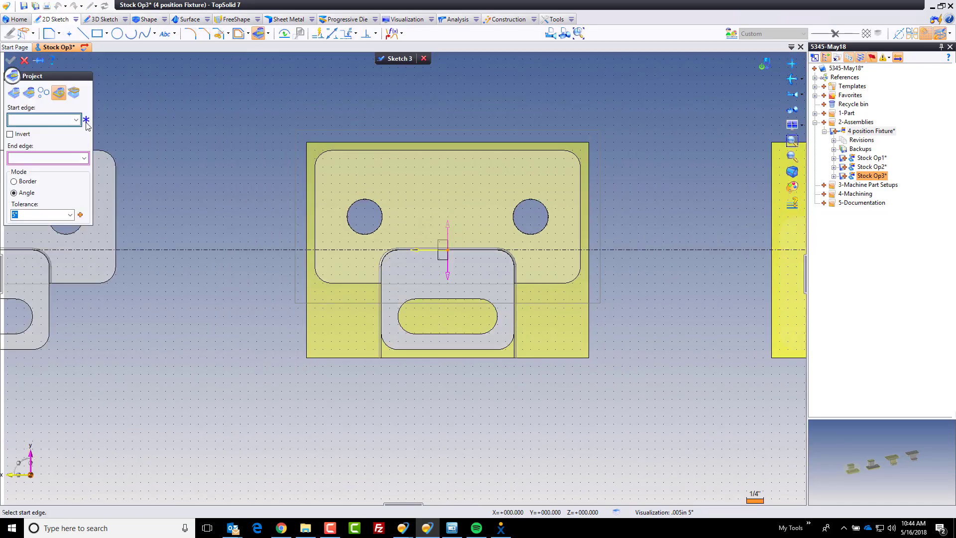
mouse_move(365, 285)
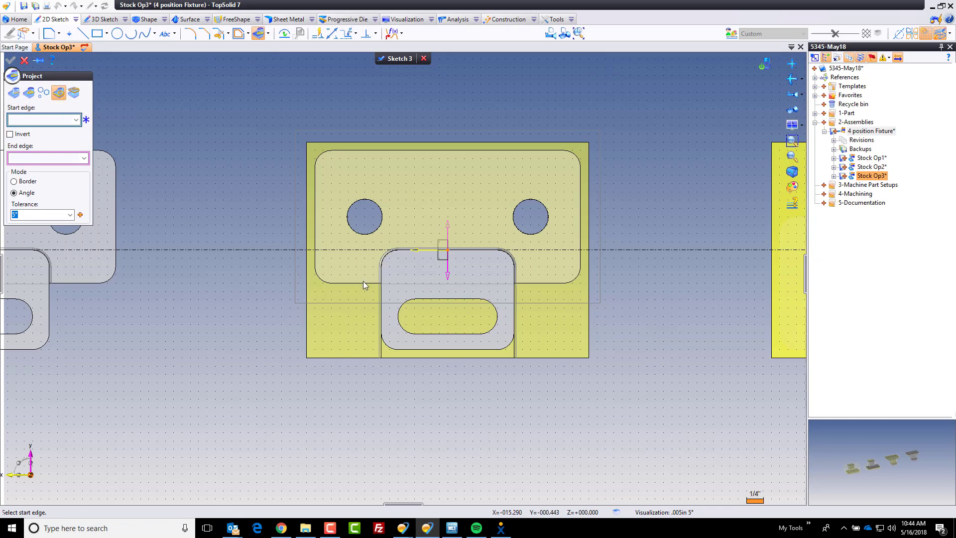
click(364, 284)
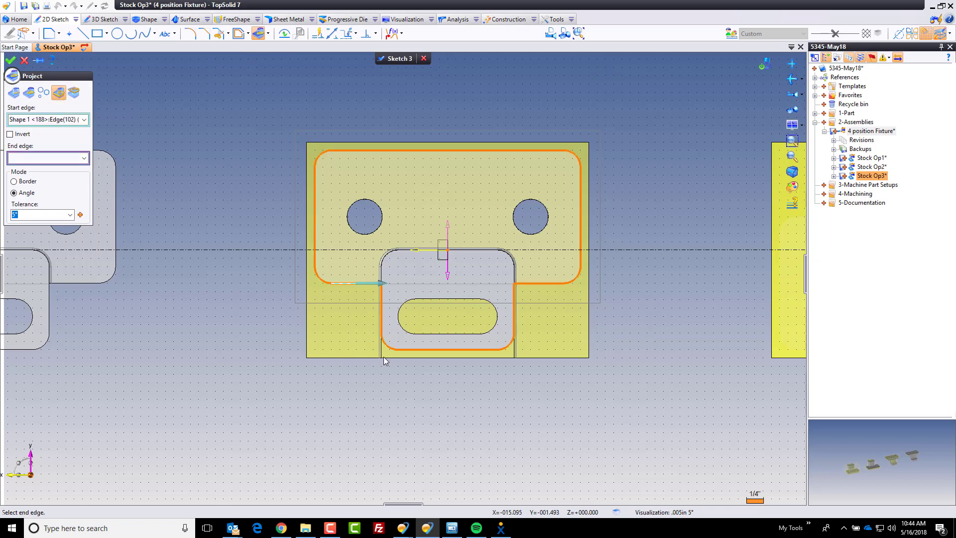
mouse_move(249, 159)
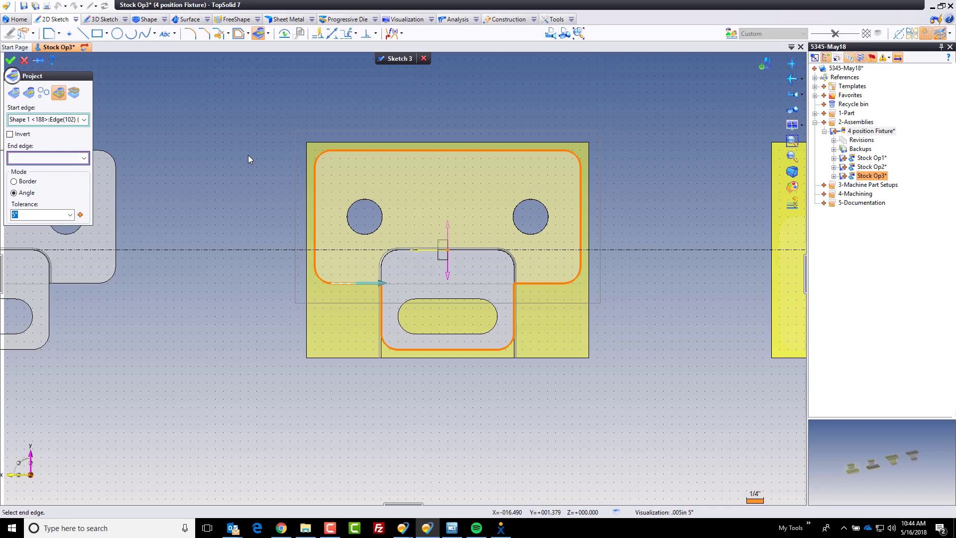
click(10, 59)
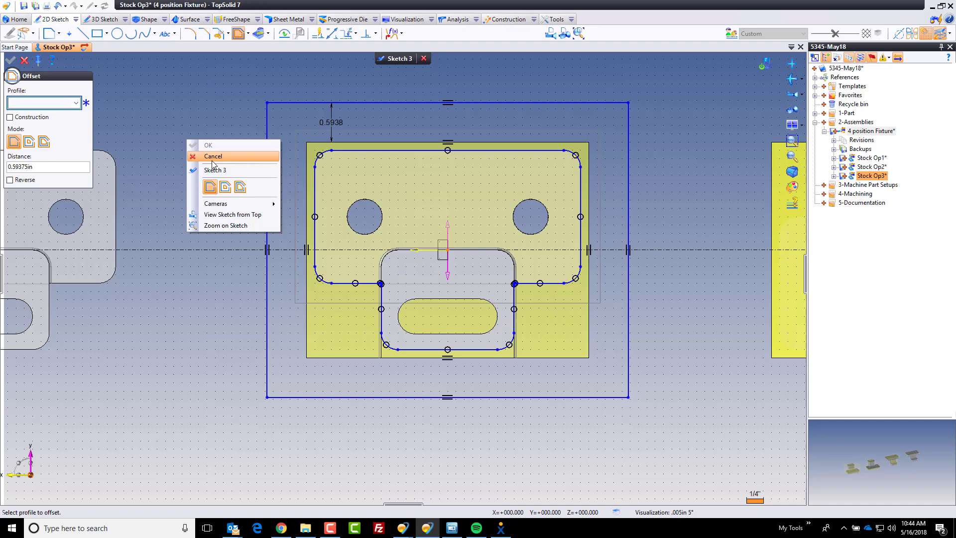
- Pocket the slot with a Plane limit on the picked face and a -.0625in offset limit
click(213, 156)
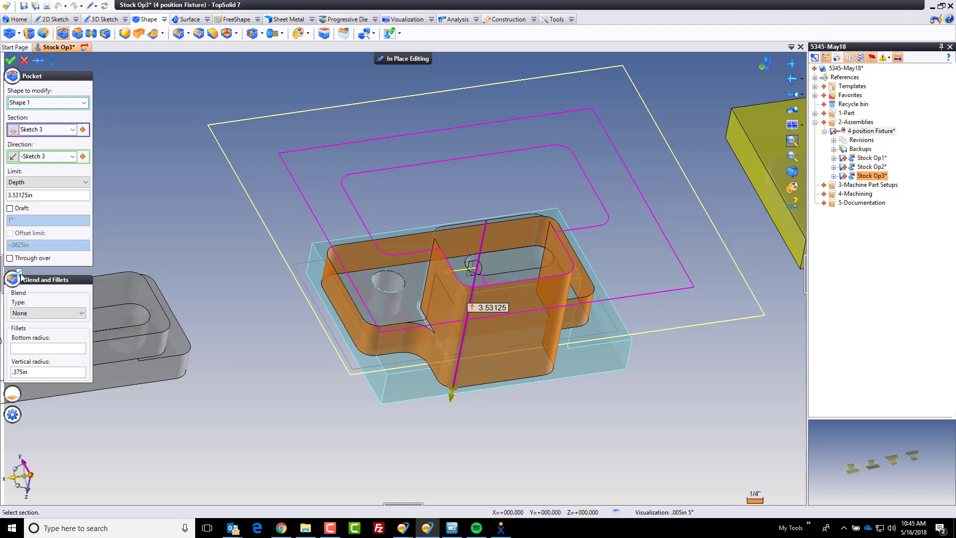
click(19, 273)
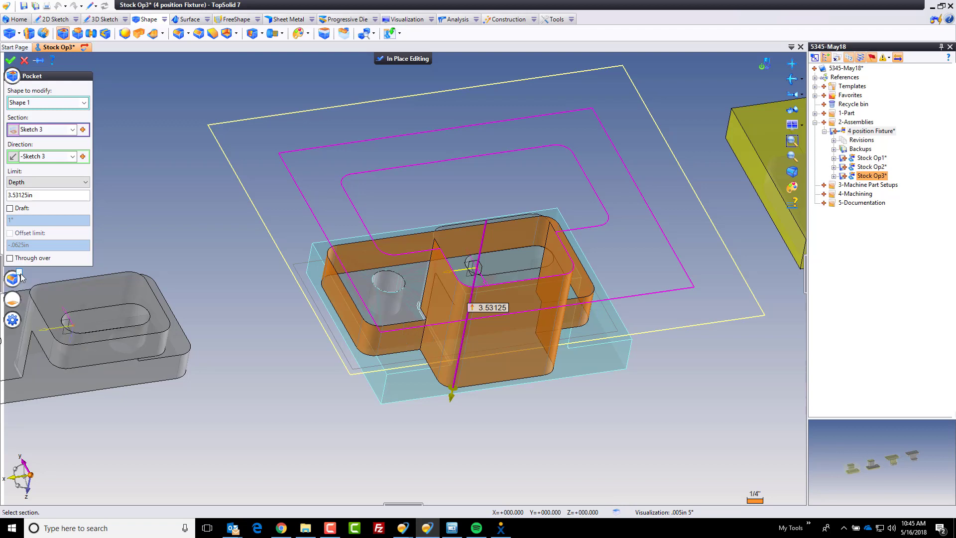
click(12, 278)
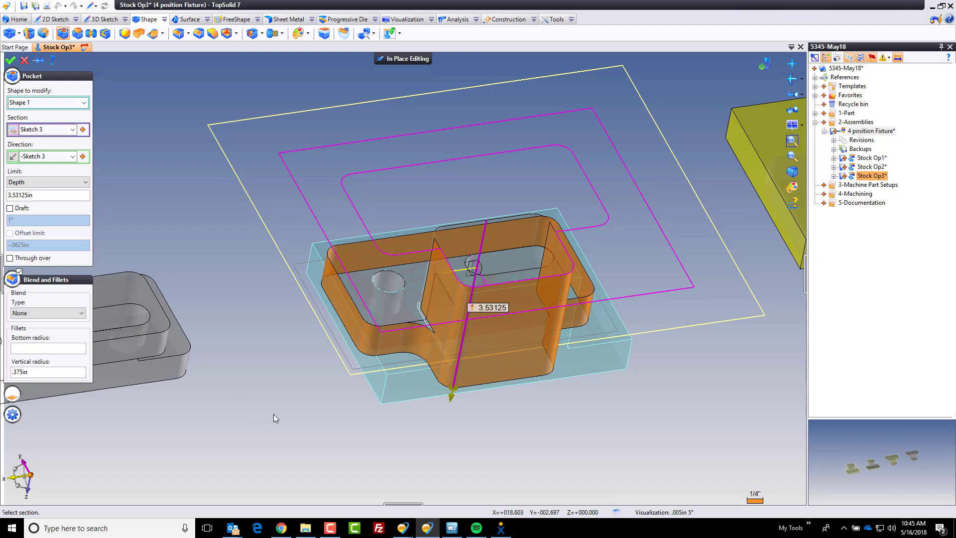
mouse_move(252, 424)
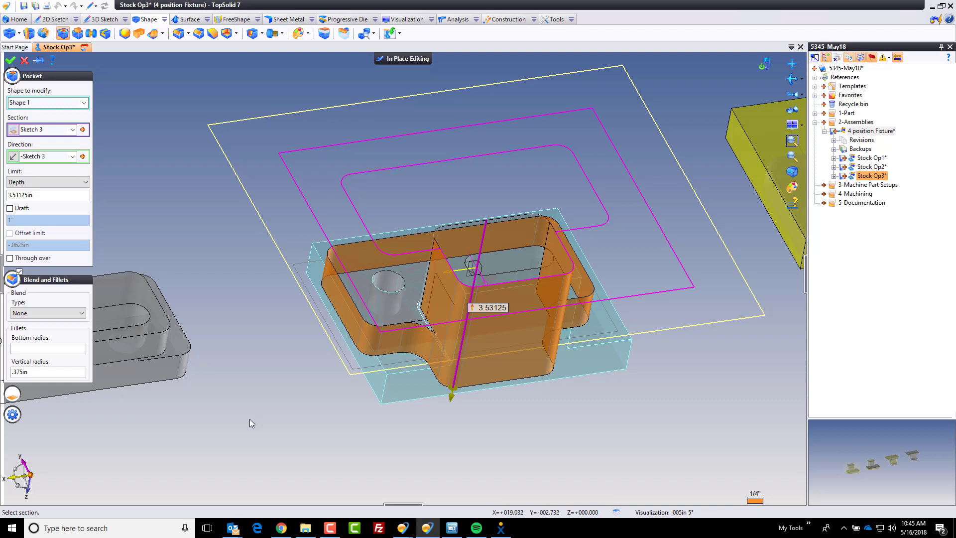
mouse_move(420, 345)
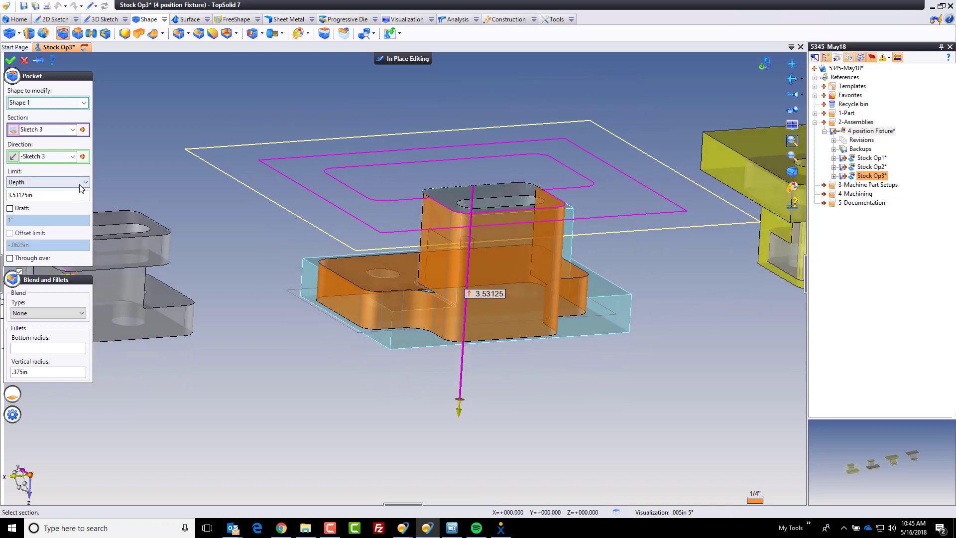
click(81, 181)
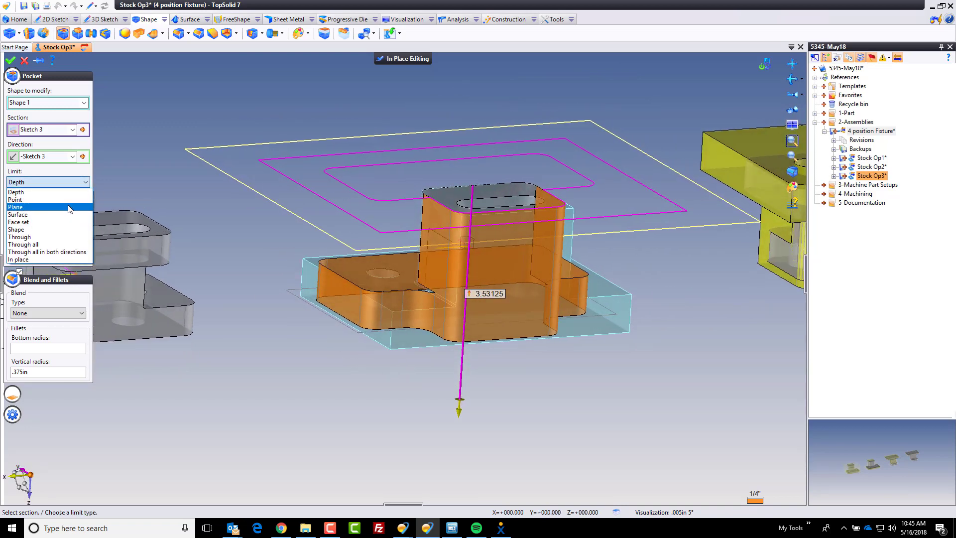
click(15, 207)
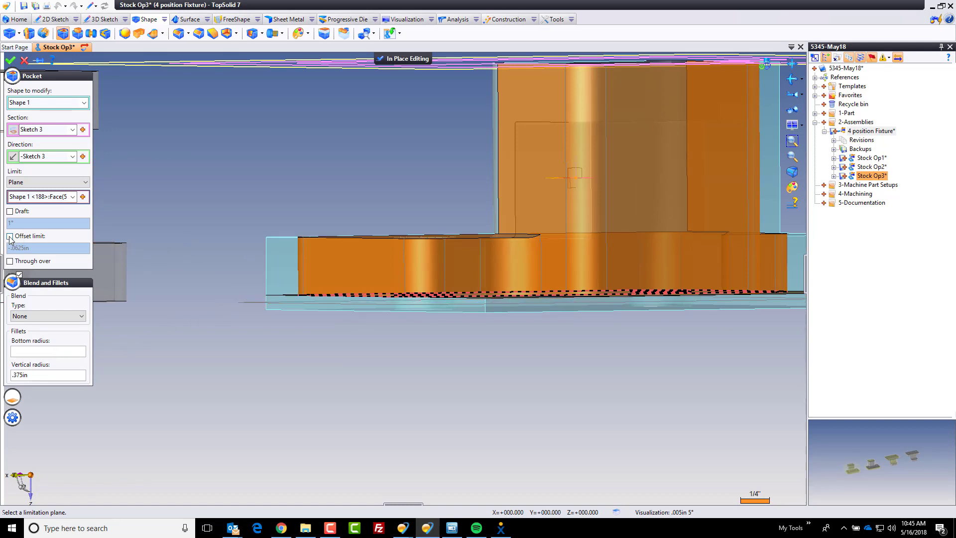
click(10, 237)
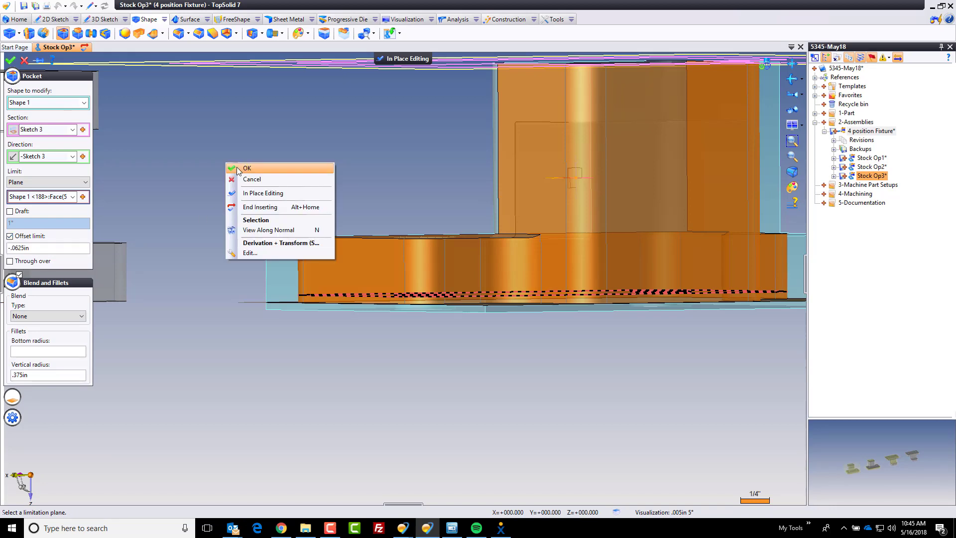
click(246, 167)
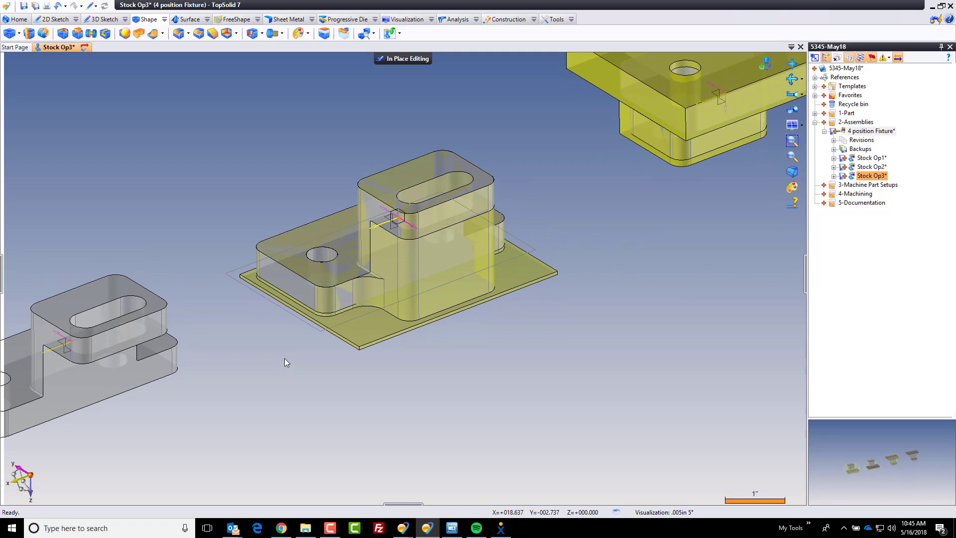
mouse_move(301, 365)
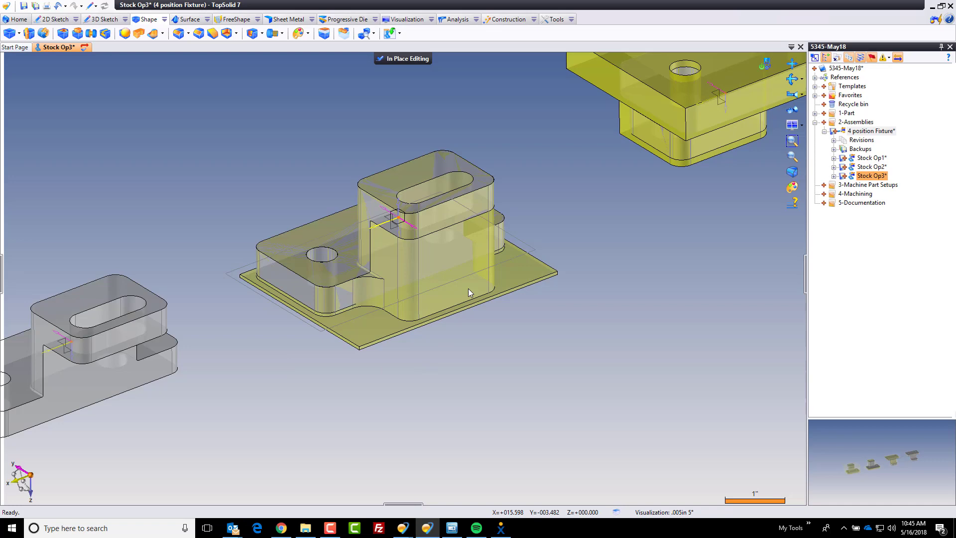
mouse_move(286, 419)
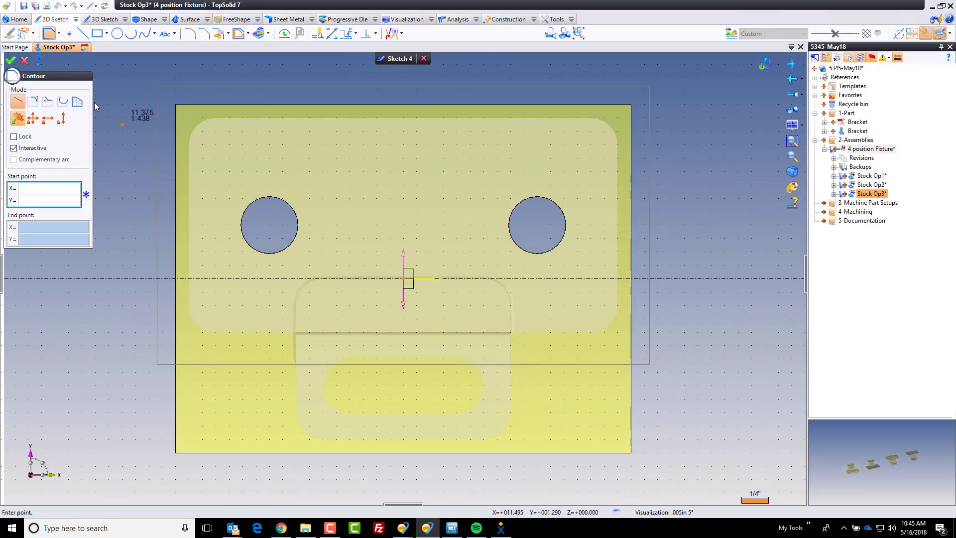
- Start an axis-aligned rectangle in Sketch 4 over the lower part of the stock
click(112, 34)
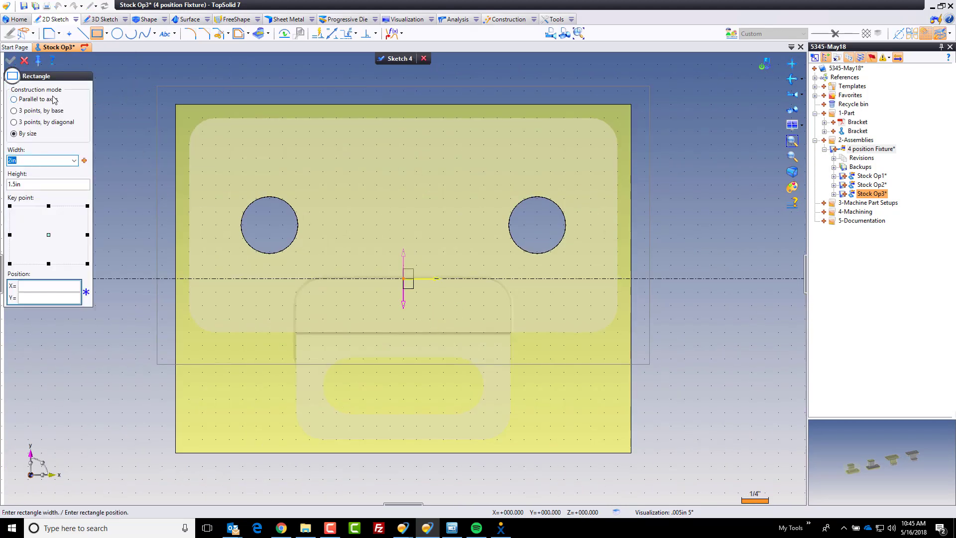
click(13, 99)
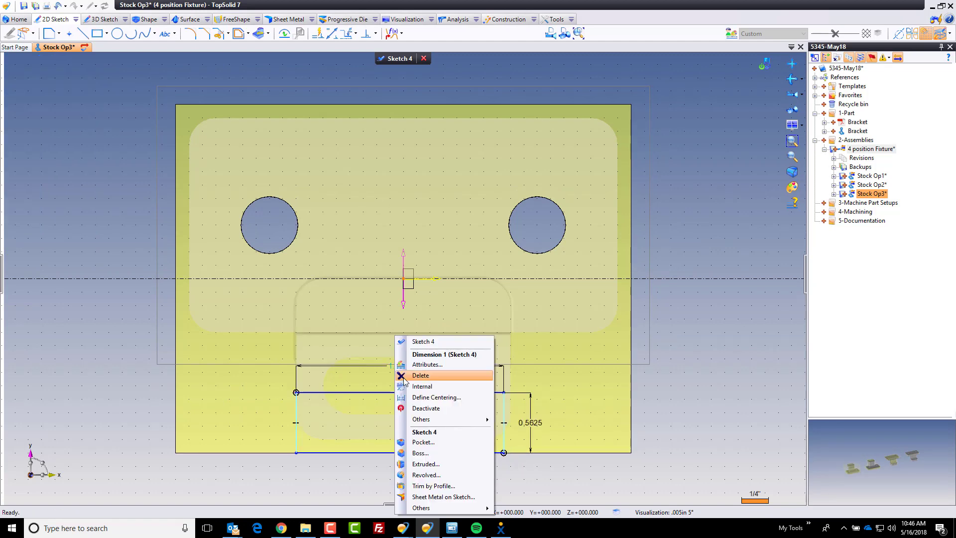
mouse_move(430, 442)
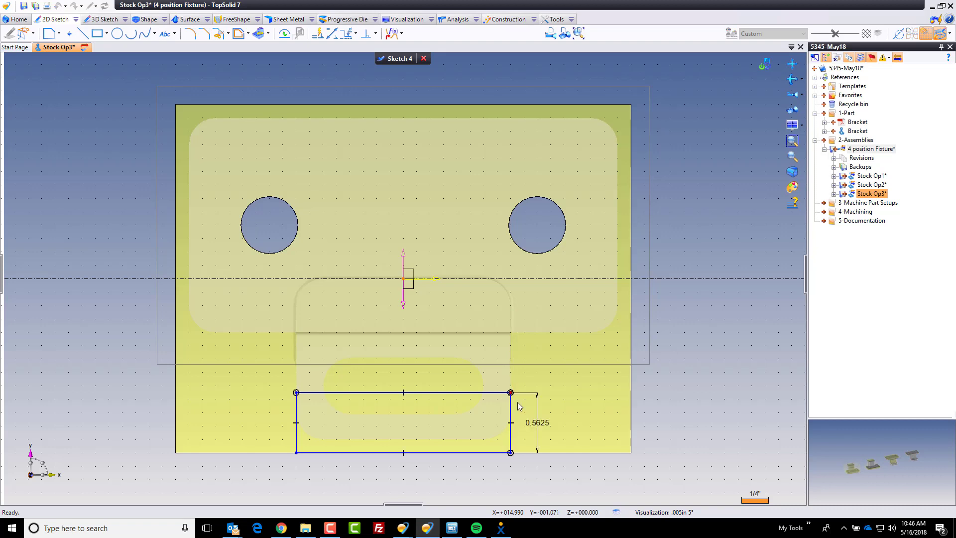
mouse_move(610, 451)
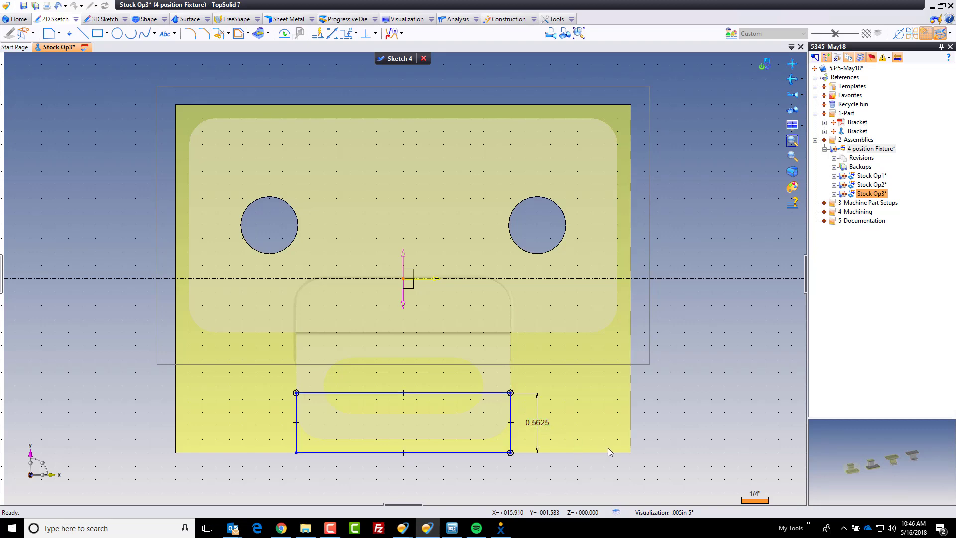
mouse_move(667, 397)
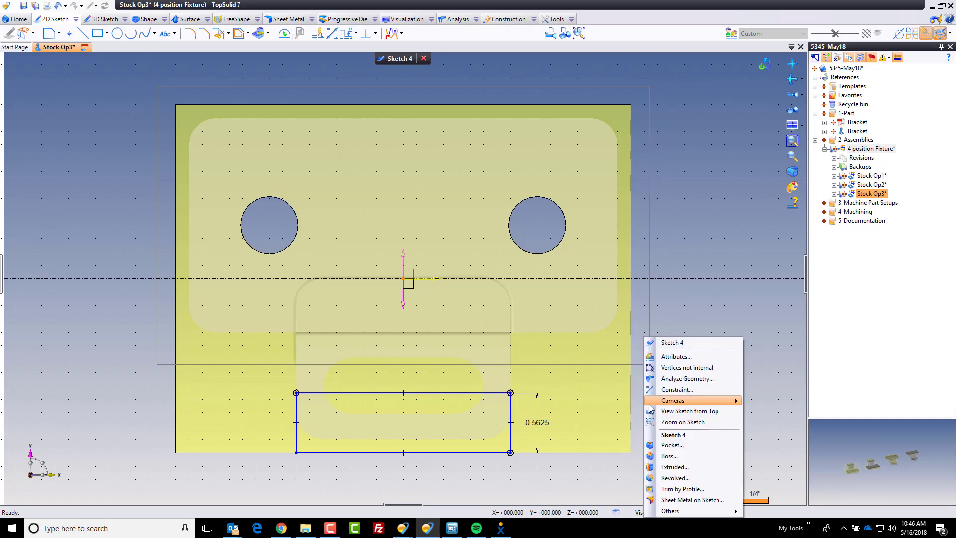
- Define a boss from Sketch 4 limited by the picked face plane with a .0625in offset
click(669, 456)
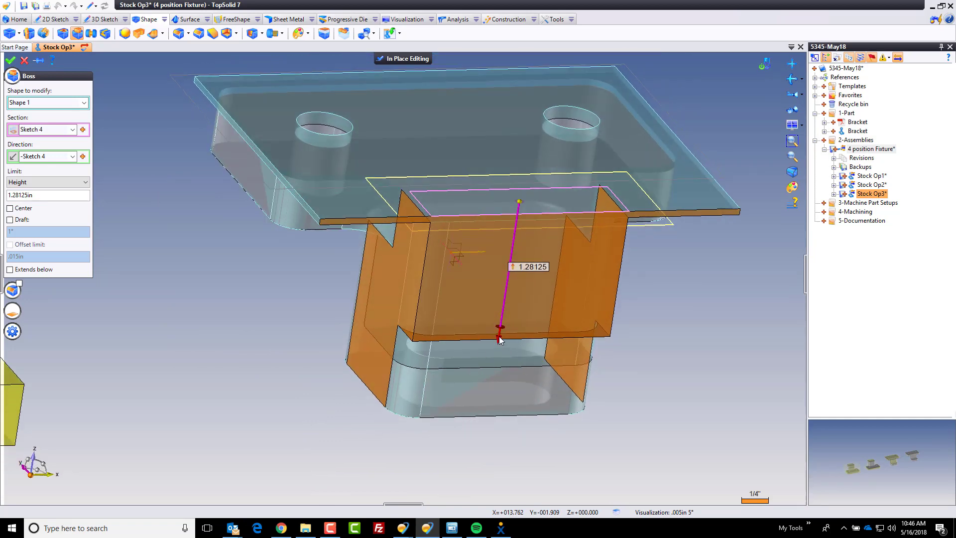
right_click(499, 341)
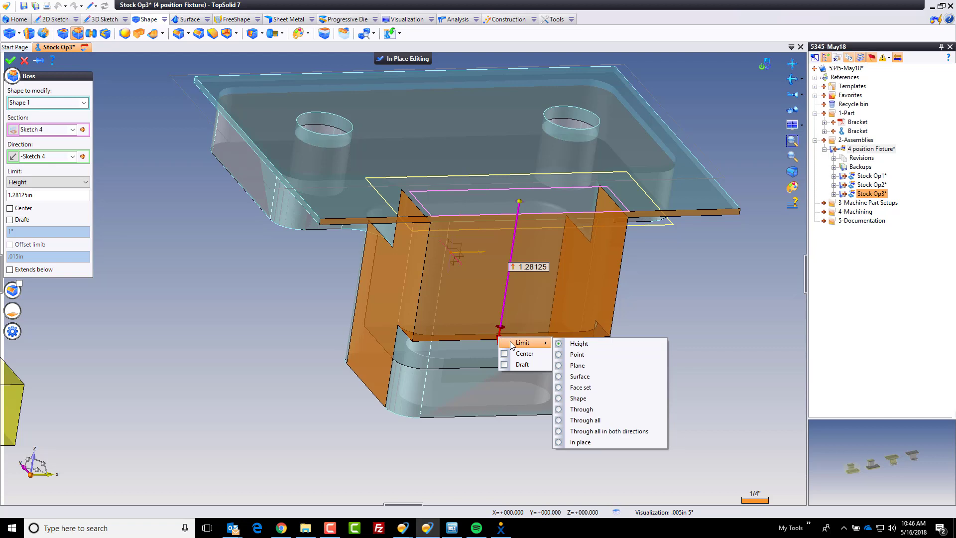
mouse_move(615, 365)
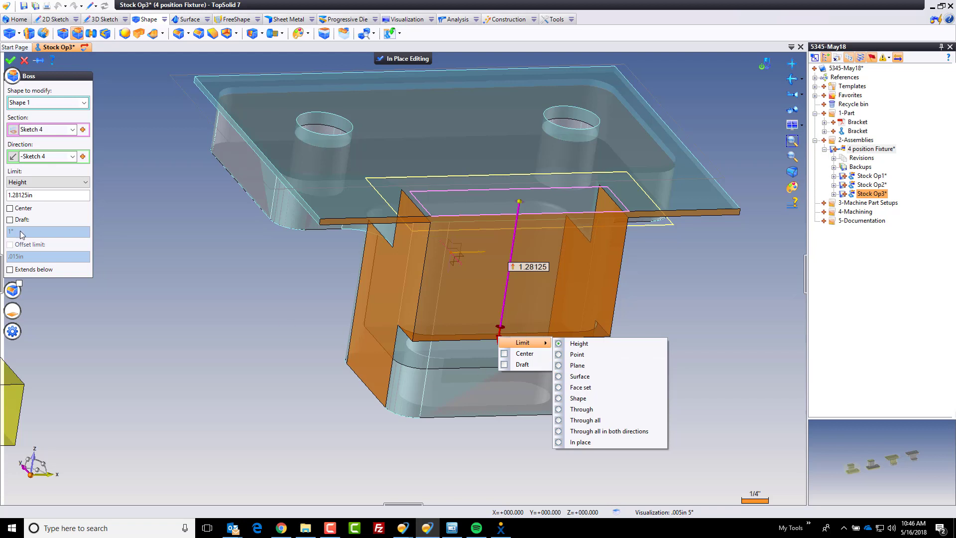
mouse_move(419, 380)
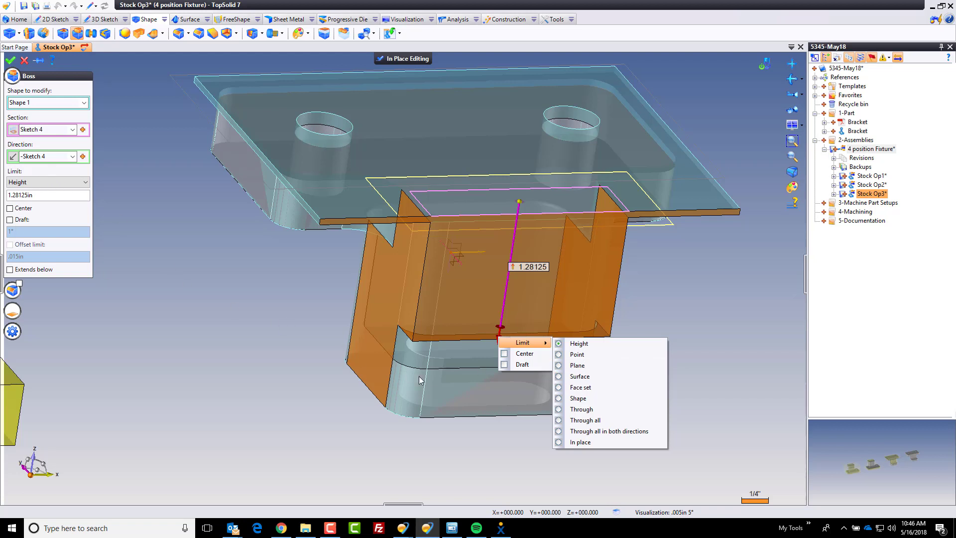
click(576, 365)
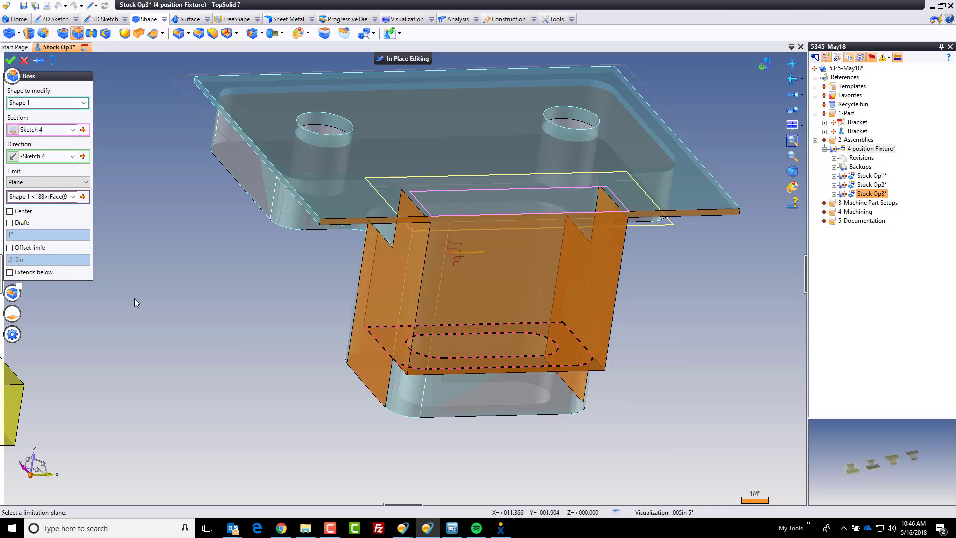
click(10, 248)
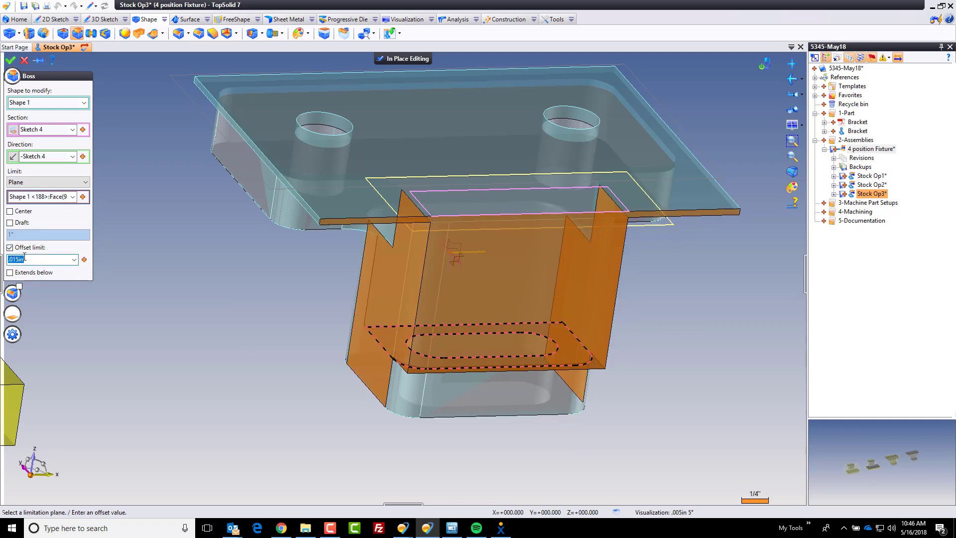
text(.0625in)
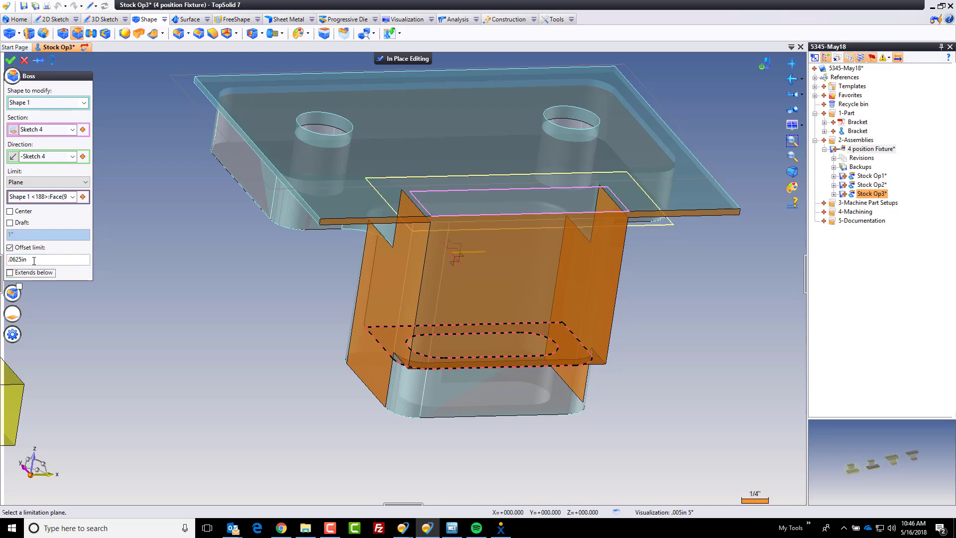
mouse_move(12, 77)
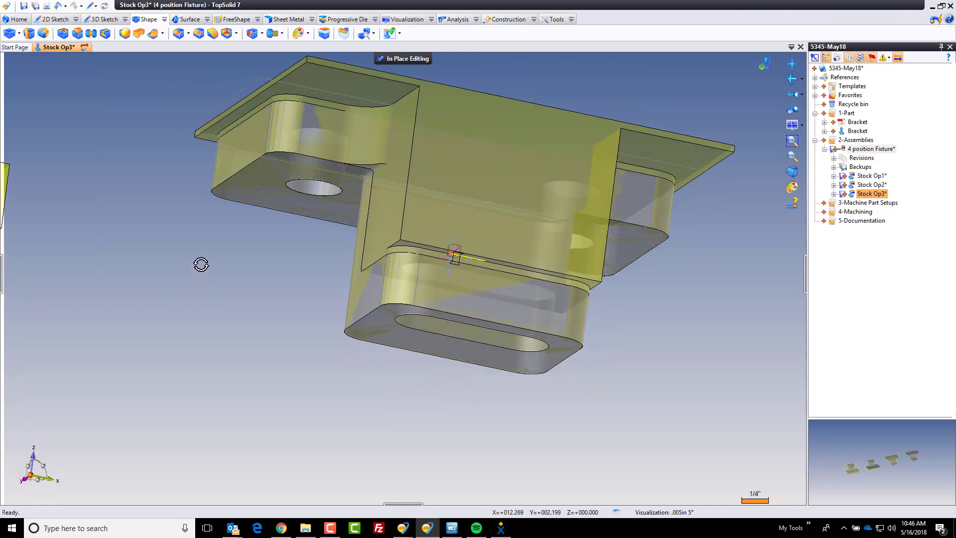
right_click(466, 213)
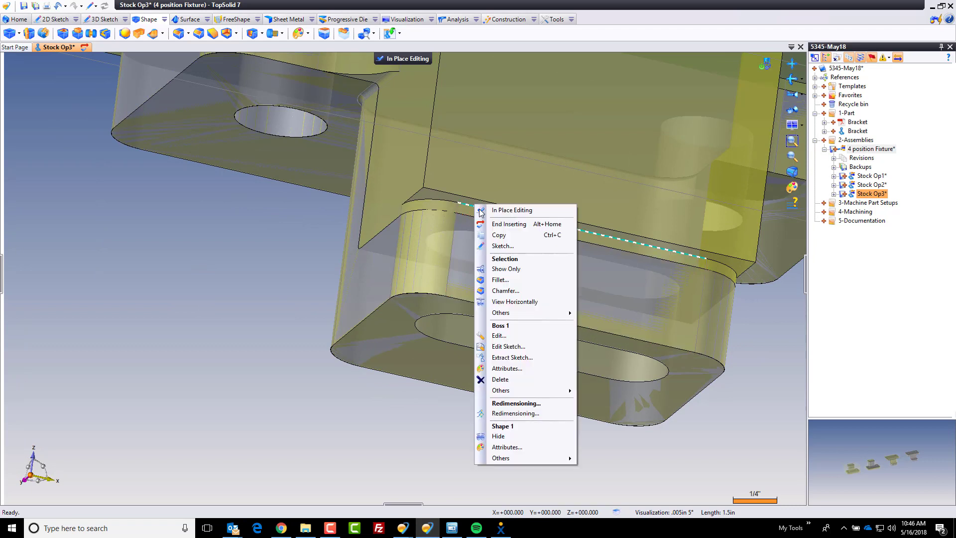
click(500, 279)
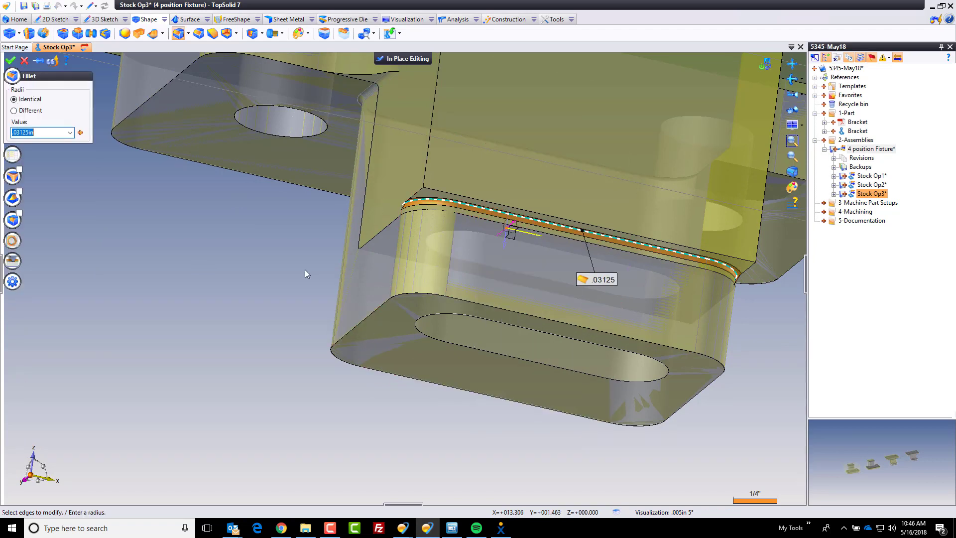
click(10, 59)
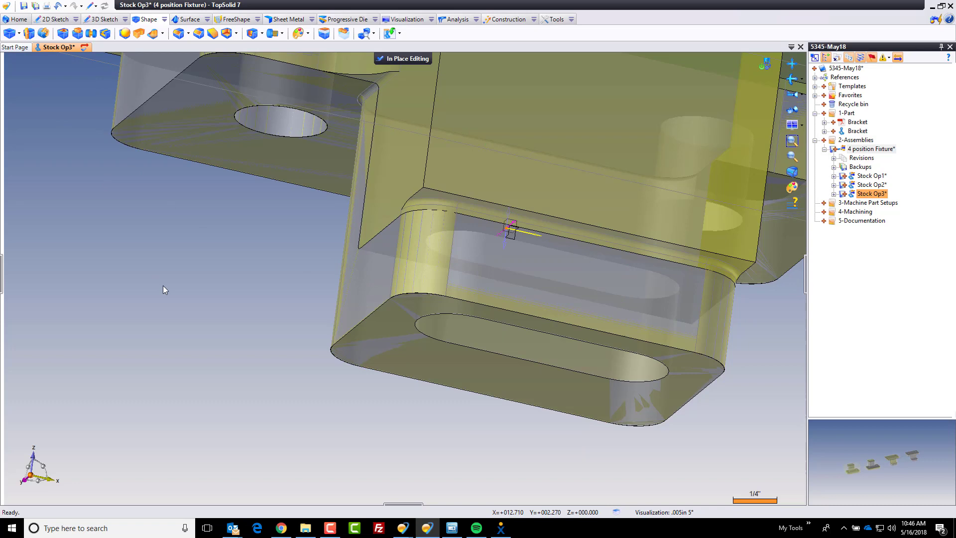
mouse_move(346, 391)
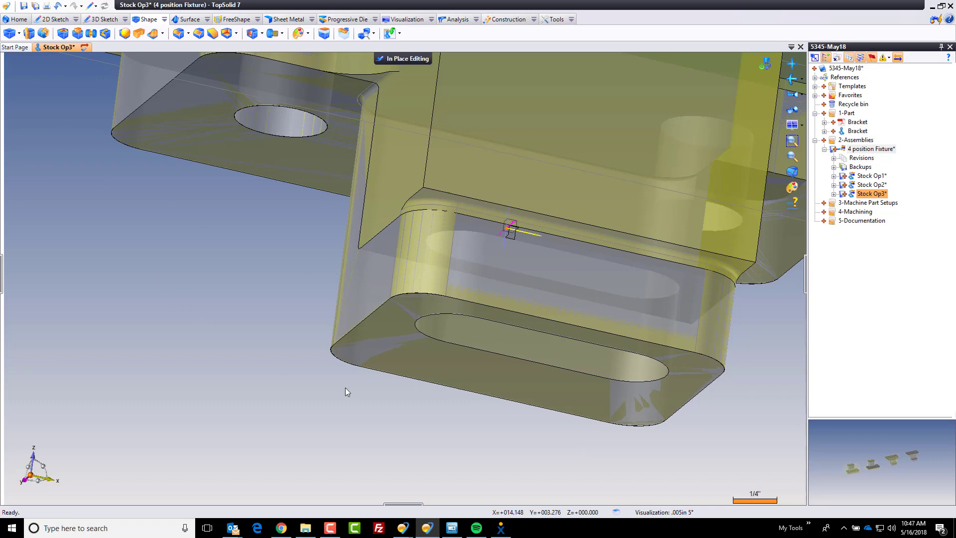
mouse_move(346, 393)
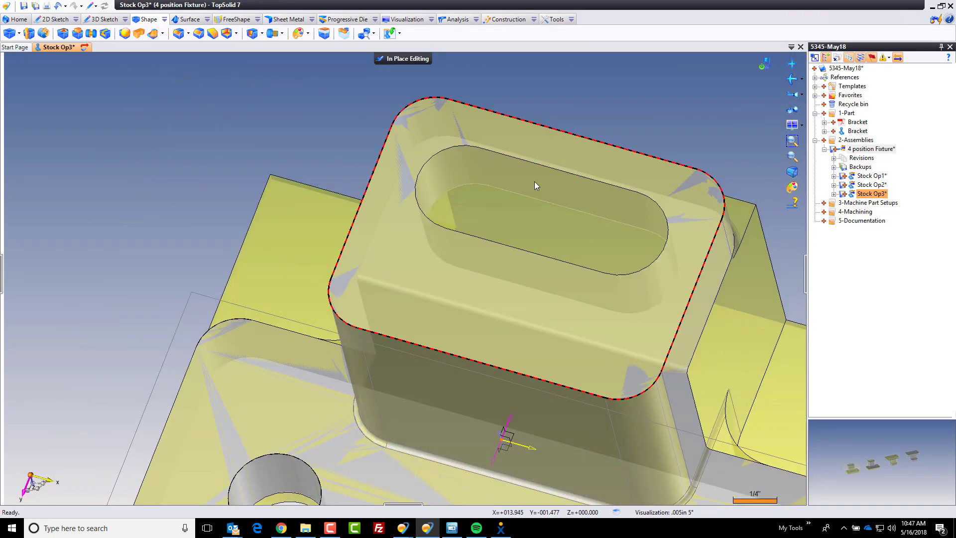
mouse_move(446, 273)
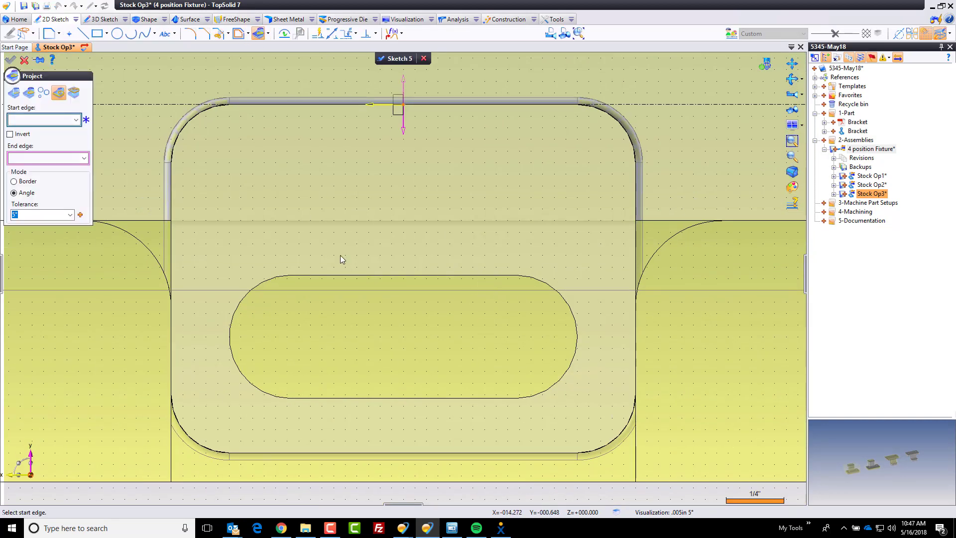
- Pocket the Sketch 5 slot into the boss down to the picked face with a -.0625in offset
right_click(366, 246)
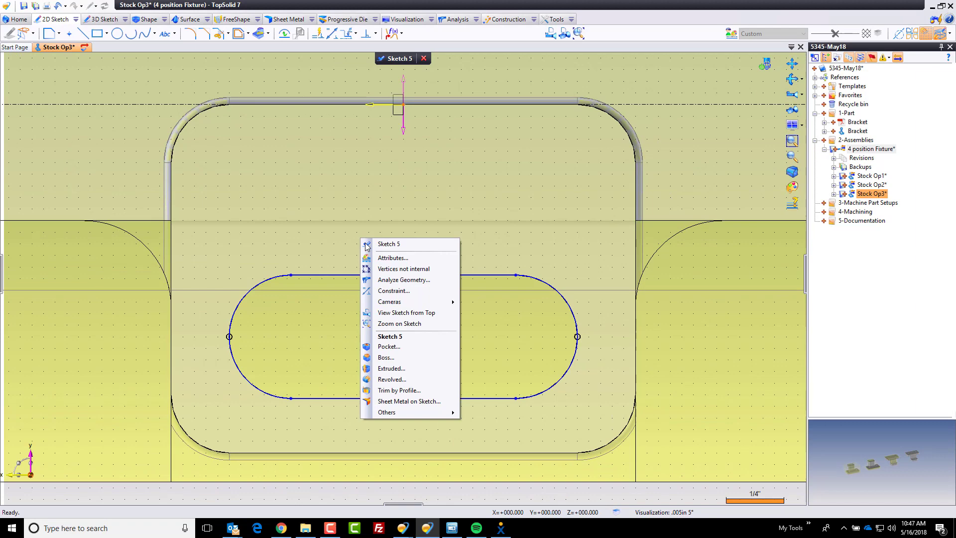
click(388, 346)
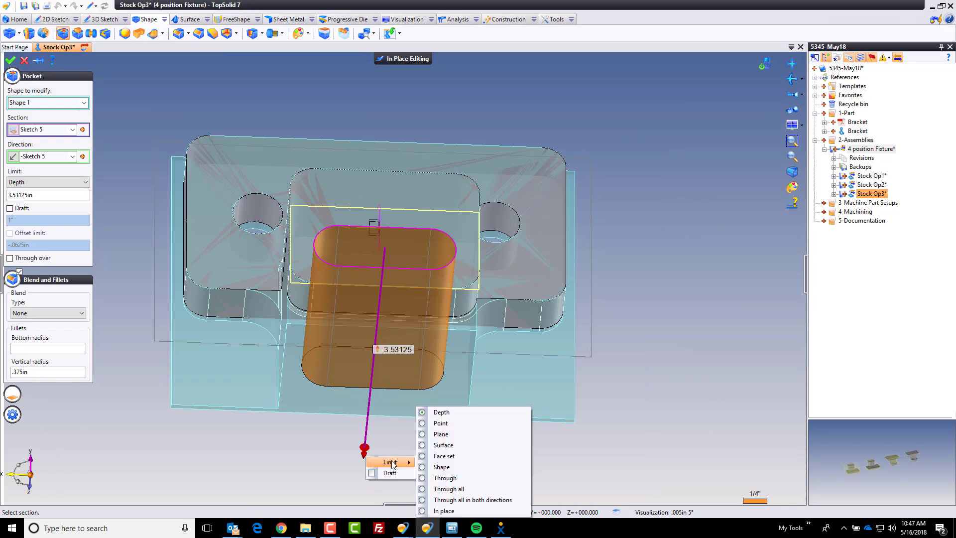
click(441, 433)
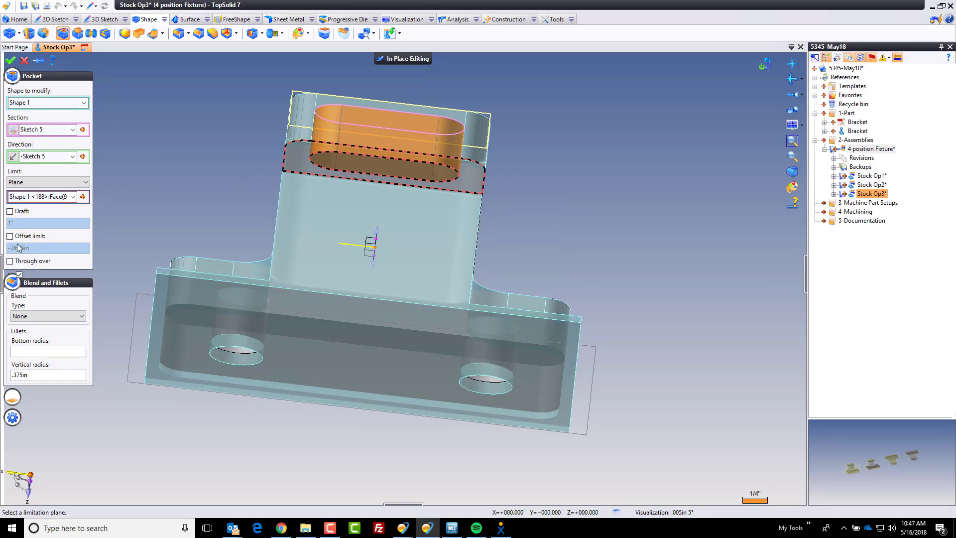
click(10, 236)
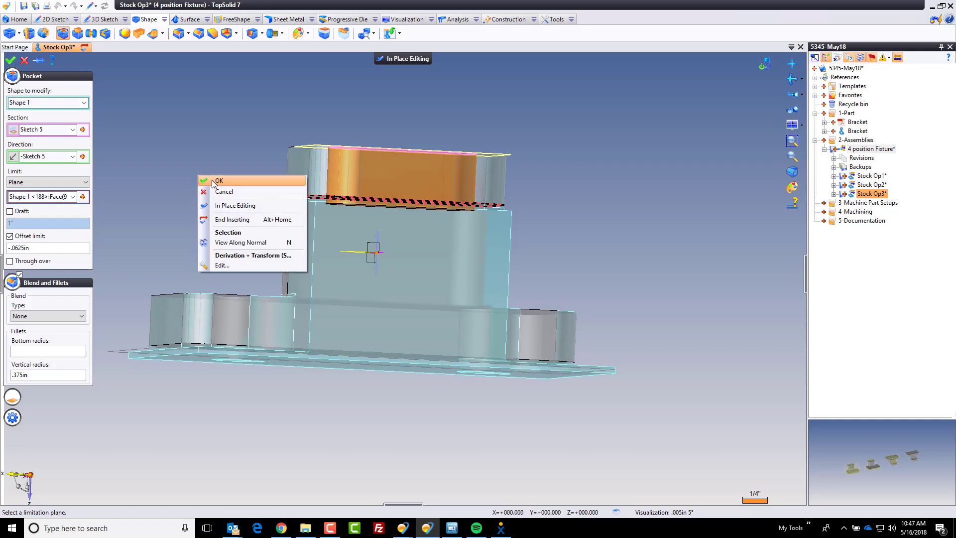
click(218, 180)
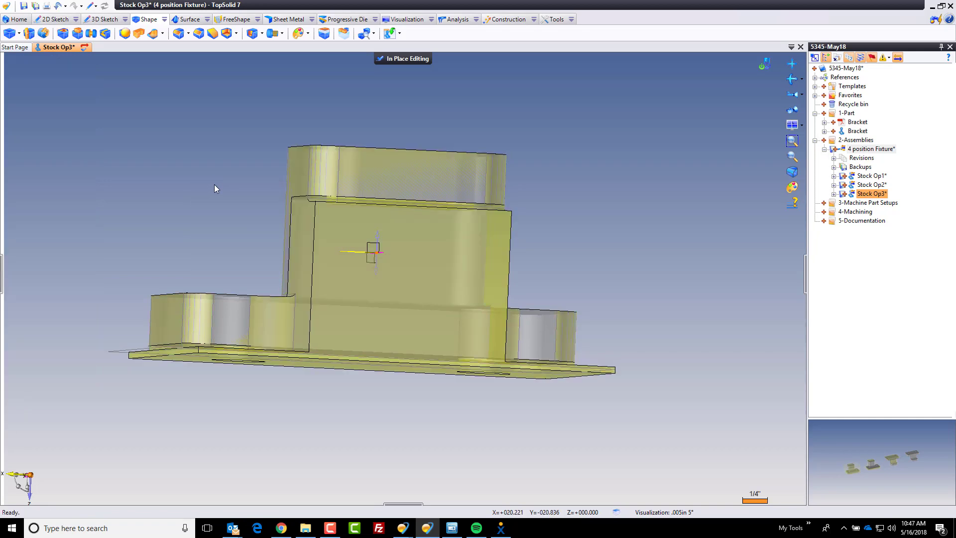
- Check the pocketed top, then end in-place editing to return to the 4 position Fixture assembly
drag(214, 188, 325, 113)
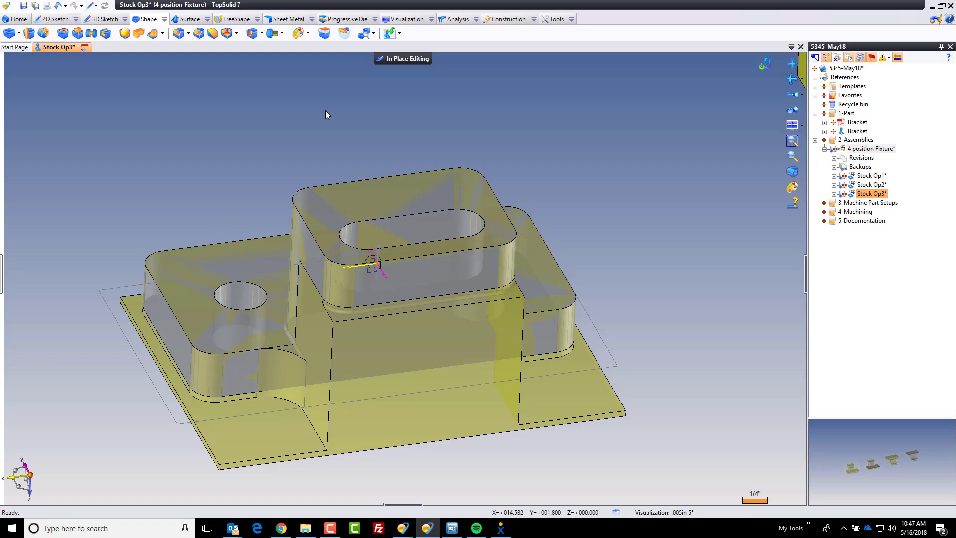
click(380, 59)
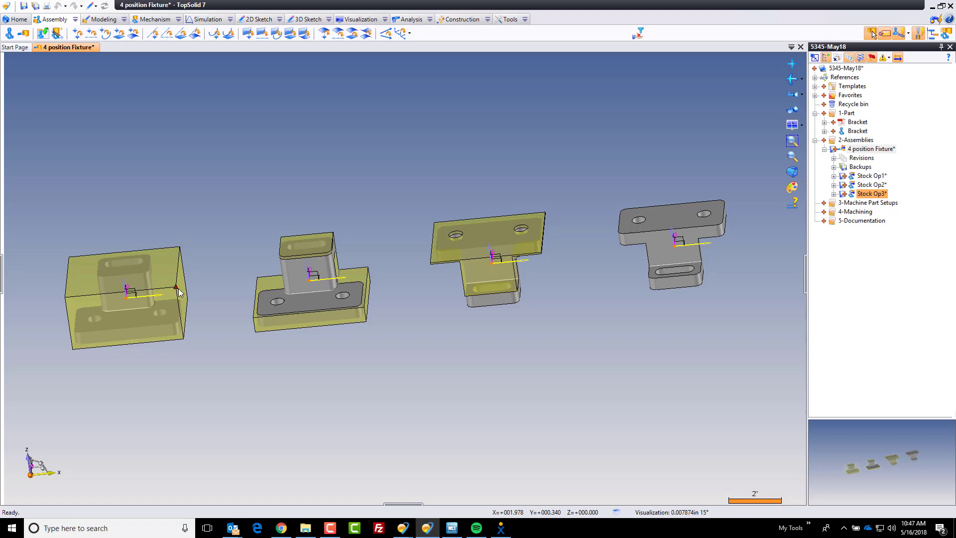
click(299, 299)
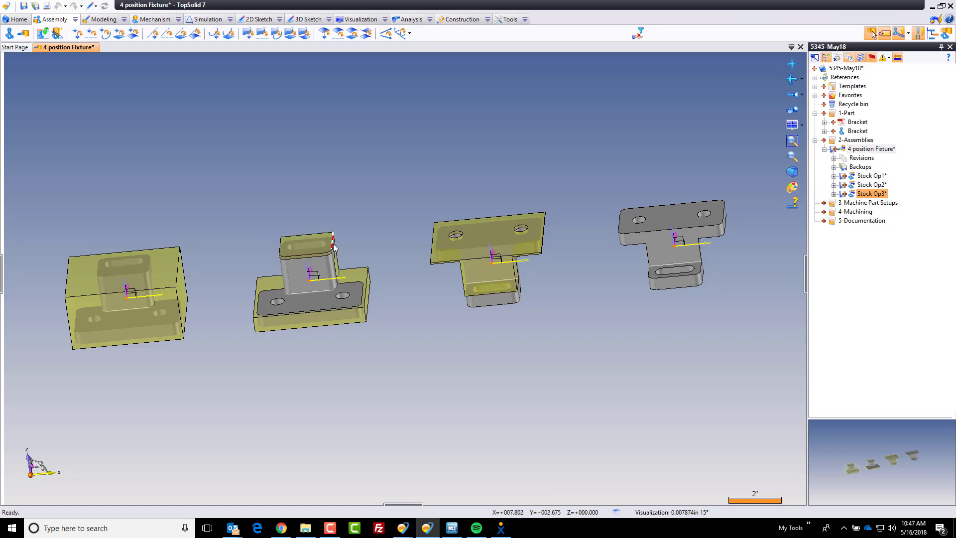
mouse_move(307, 267)
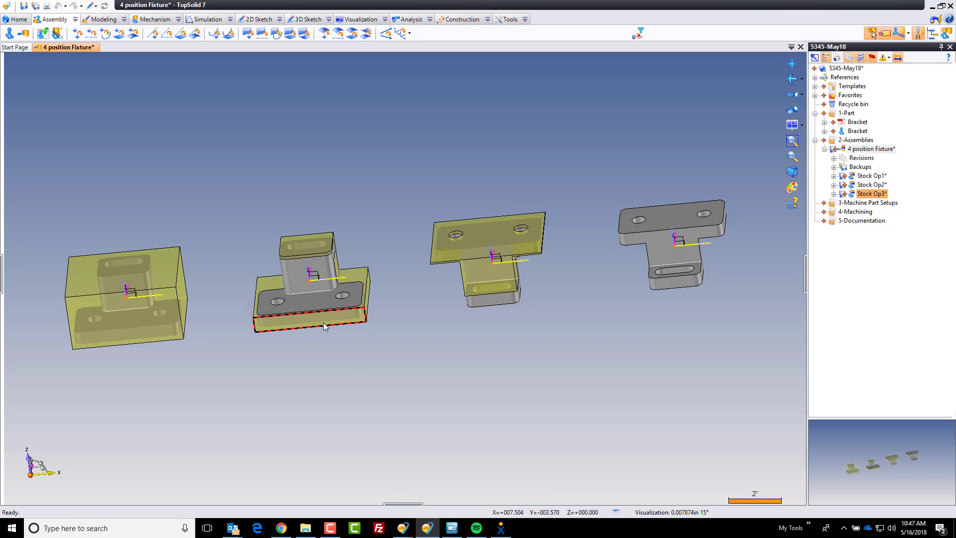
click(435, 278)
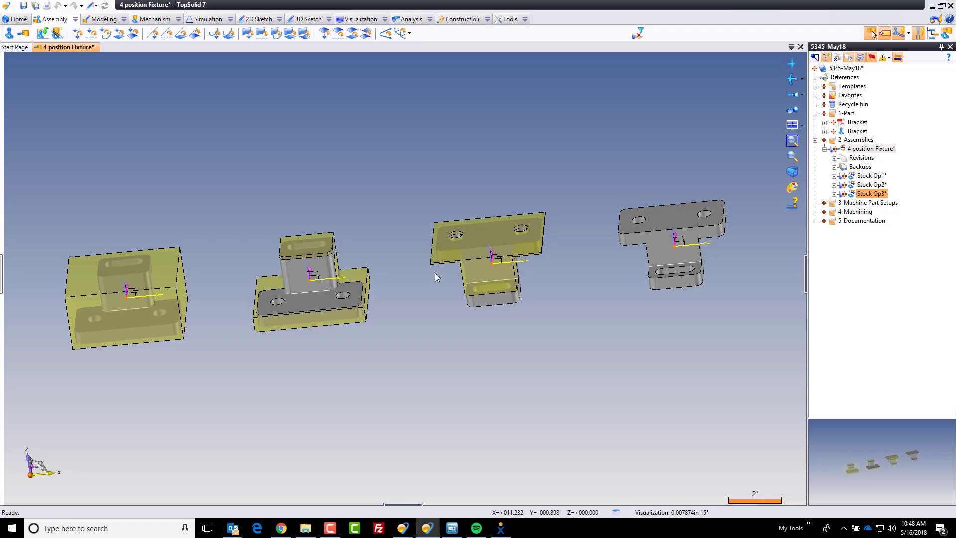
mouse_move(460, 312)
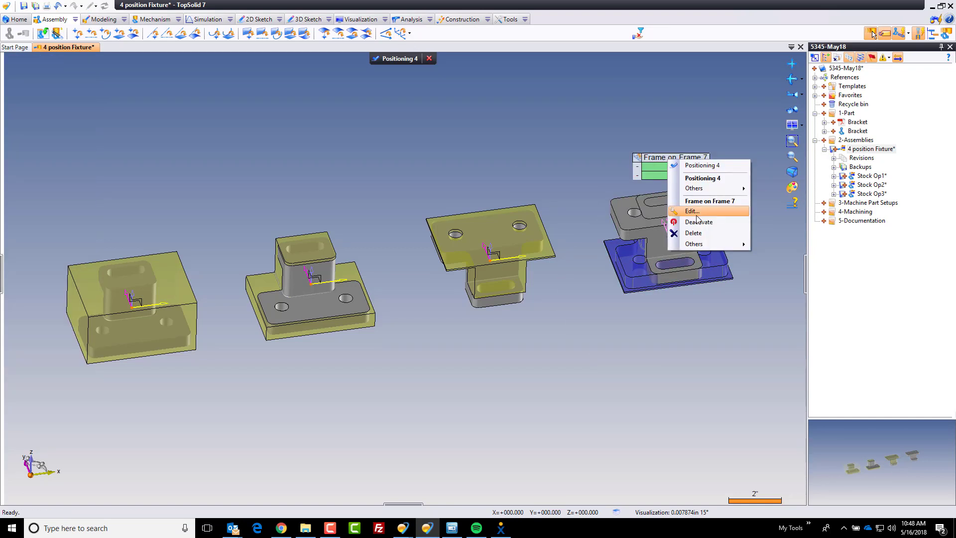
- Edit the fourth part's Frame on Frame constraint to flip it plate-up
click(690, 212)
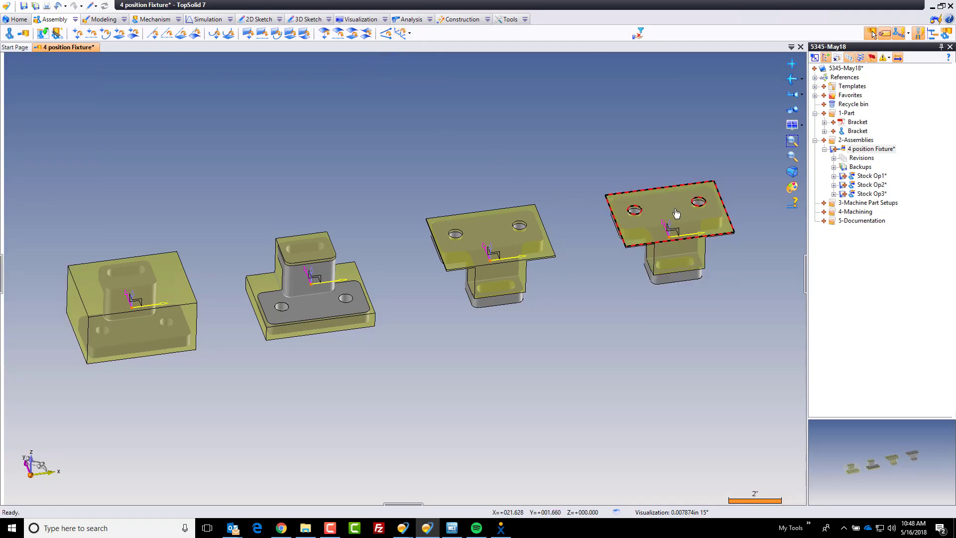
- Derive the fourth copied stock as its own part and rename it Stock Op4 in the project tree
right_click(675, 213)
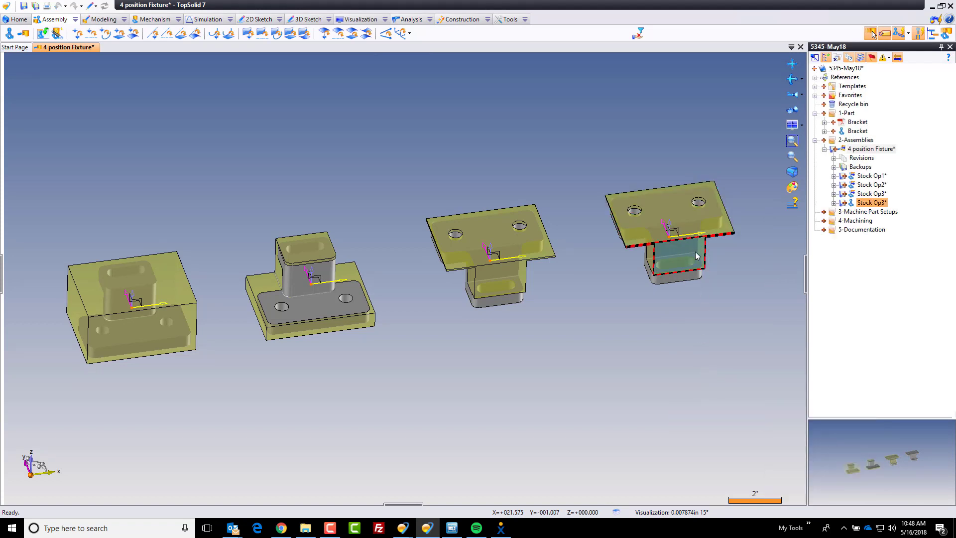
mouse_move(870, 203)
text(4)
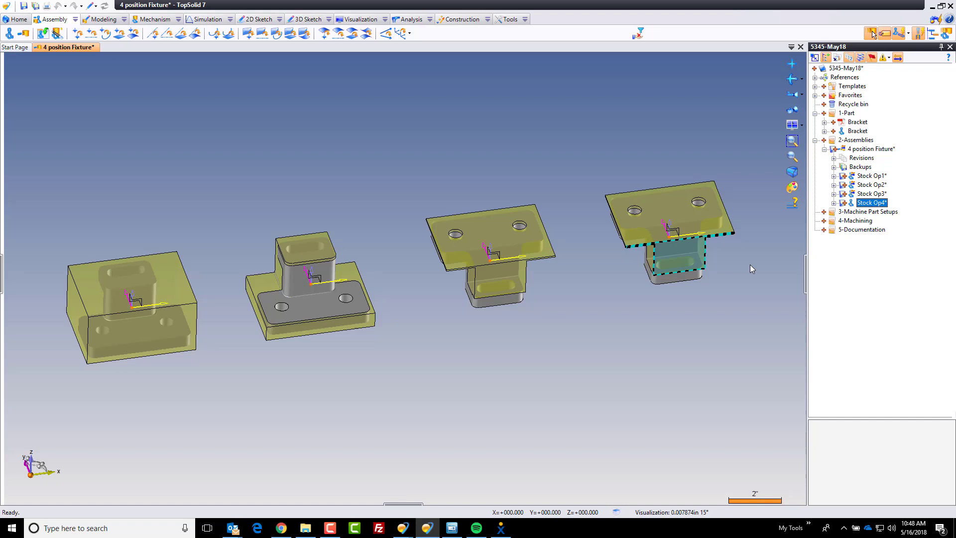
click(645, 352)
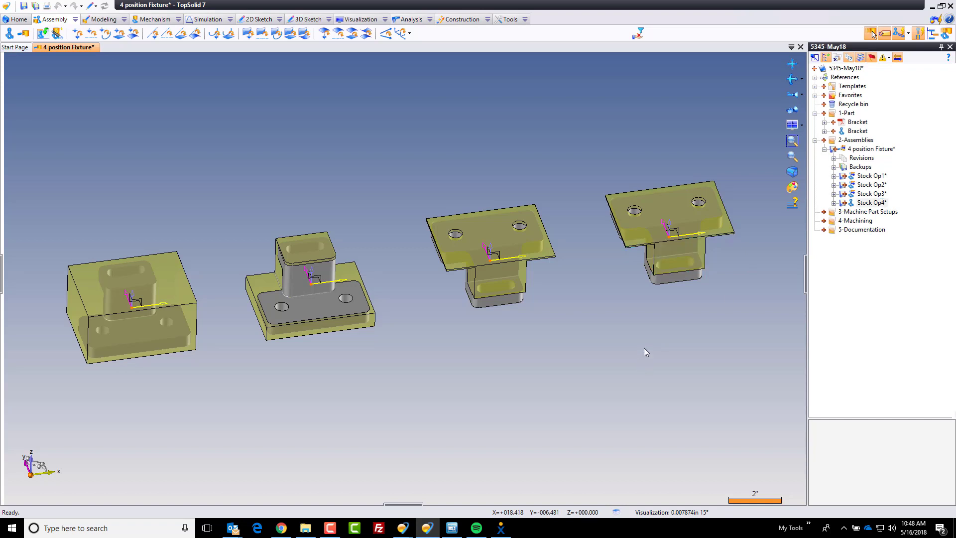
click(676, 281)
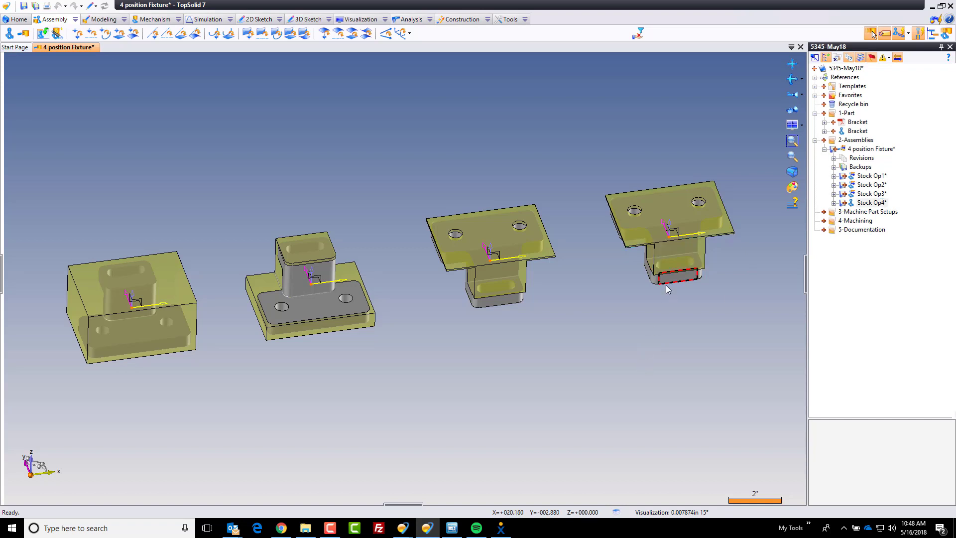
click(674, 358)
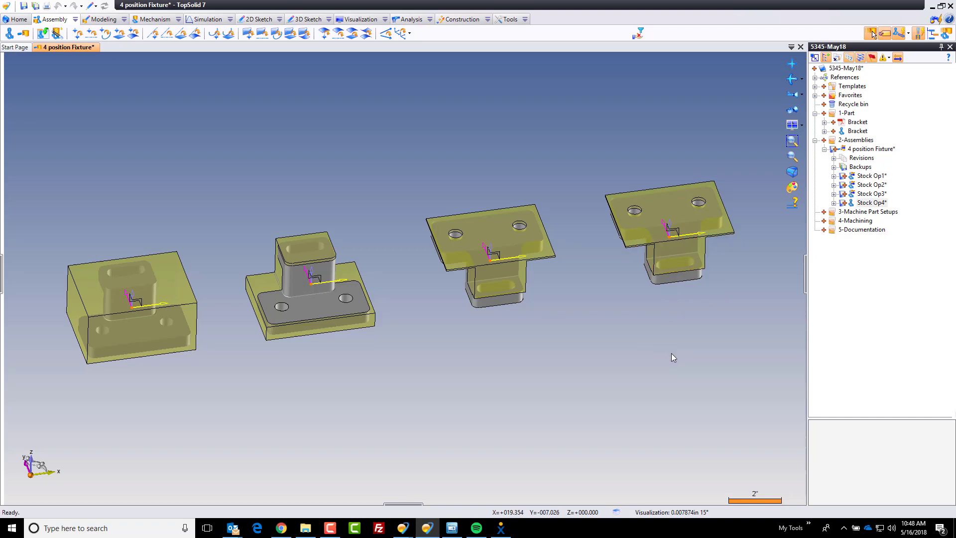